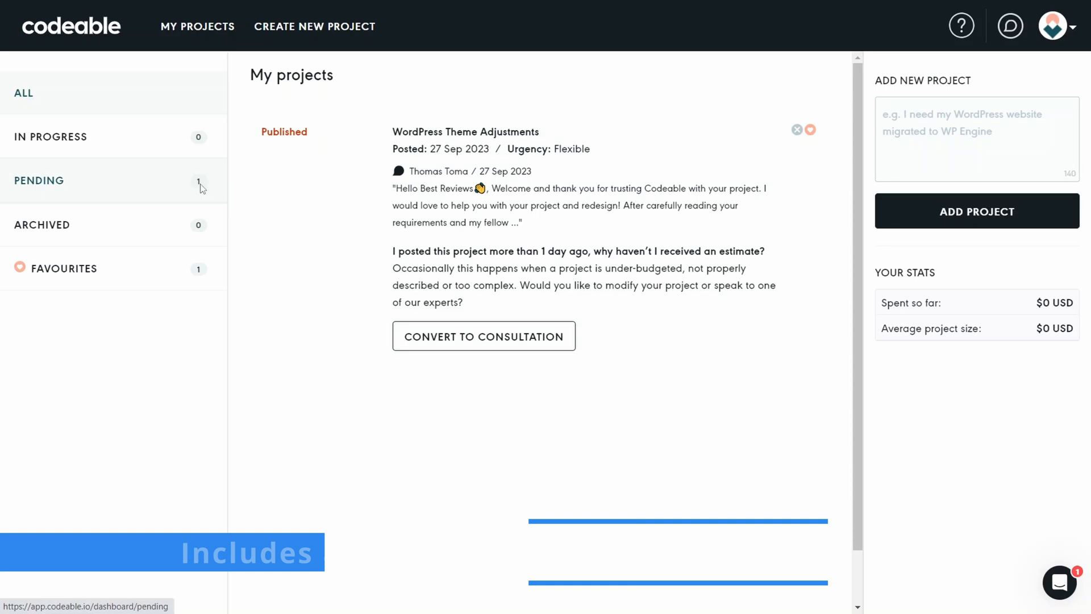
mouse_move(809, 130)
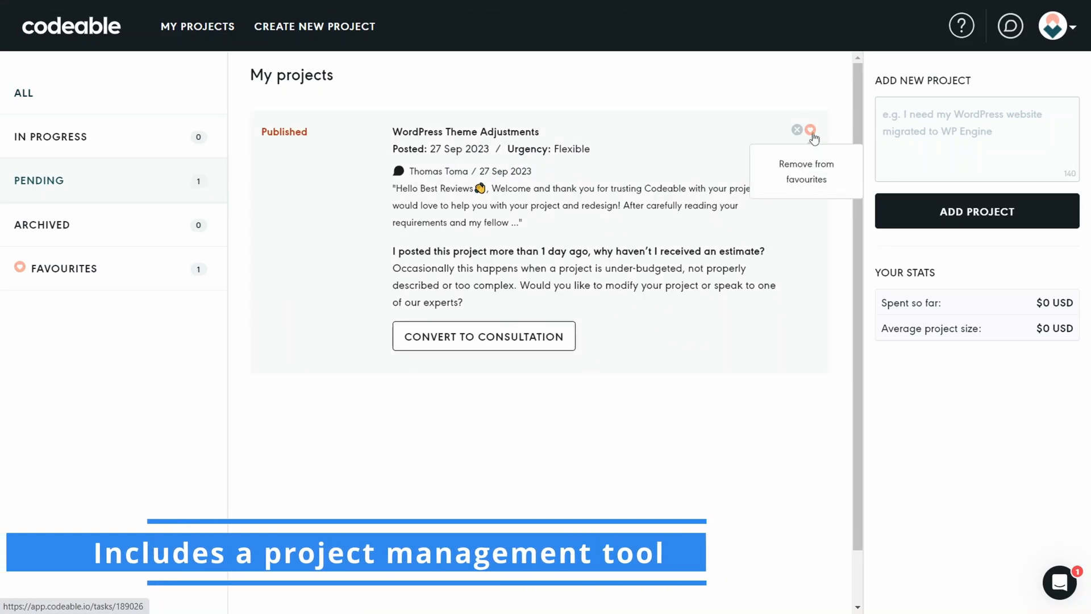
mouse_move(362, 315)
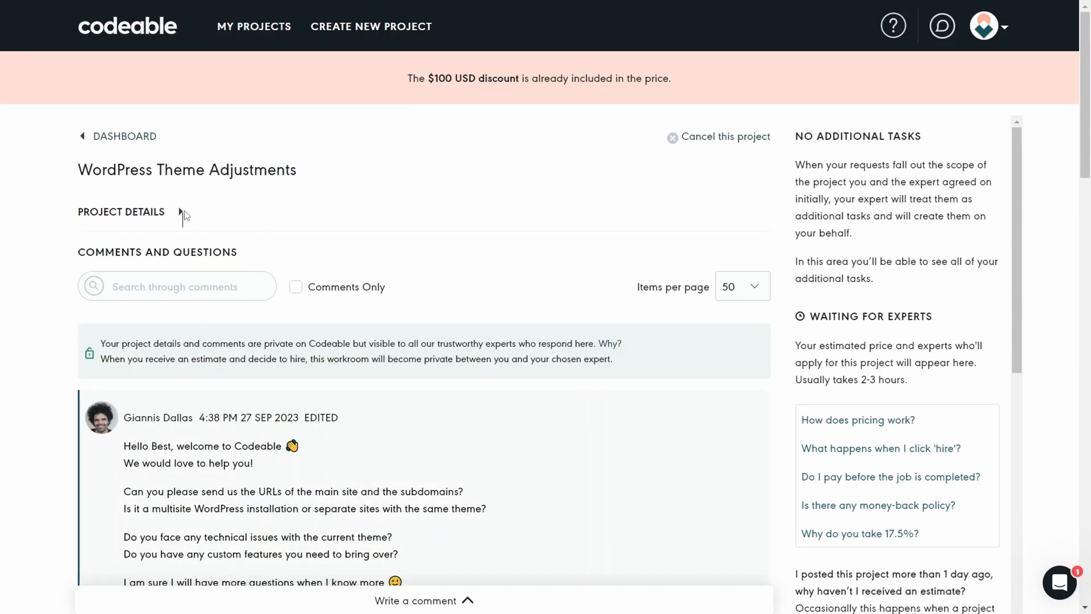
scroll(down, 3)
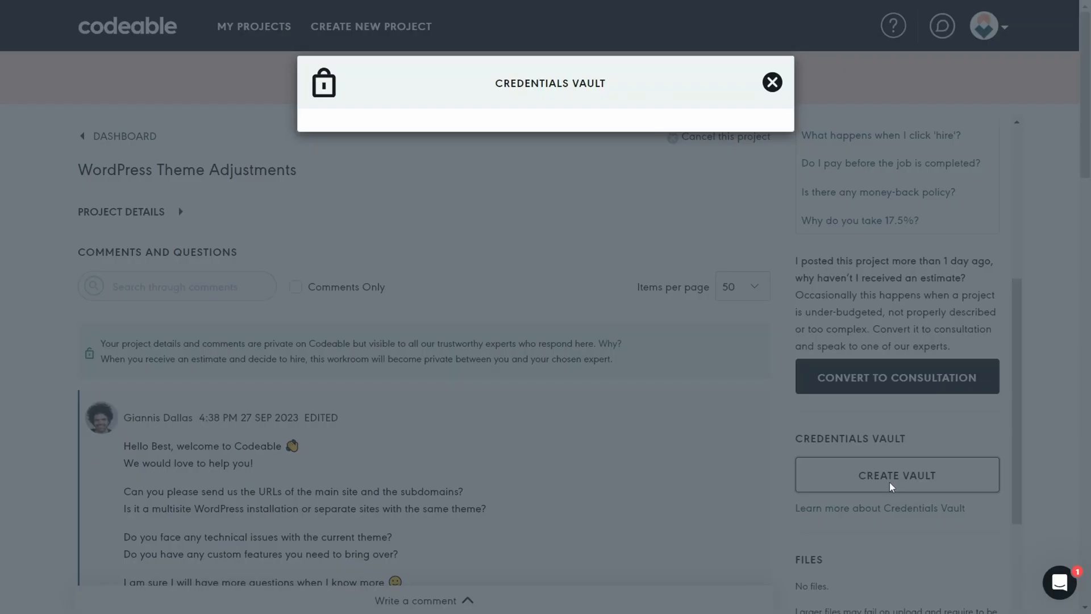
click(896, 475)
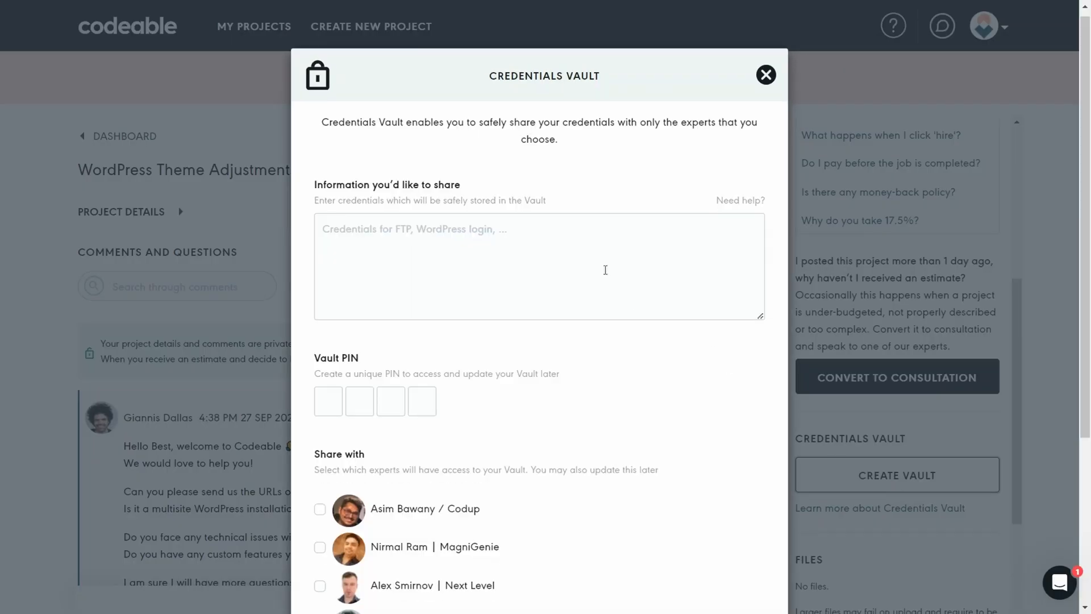
scroll(down, 3)
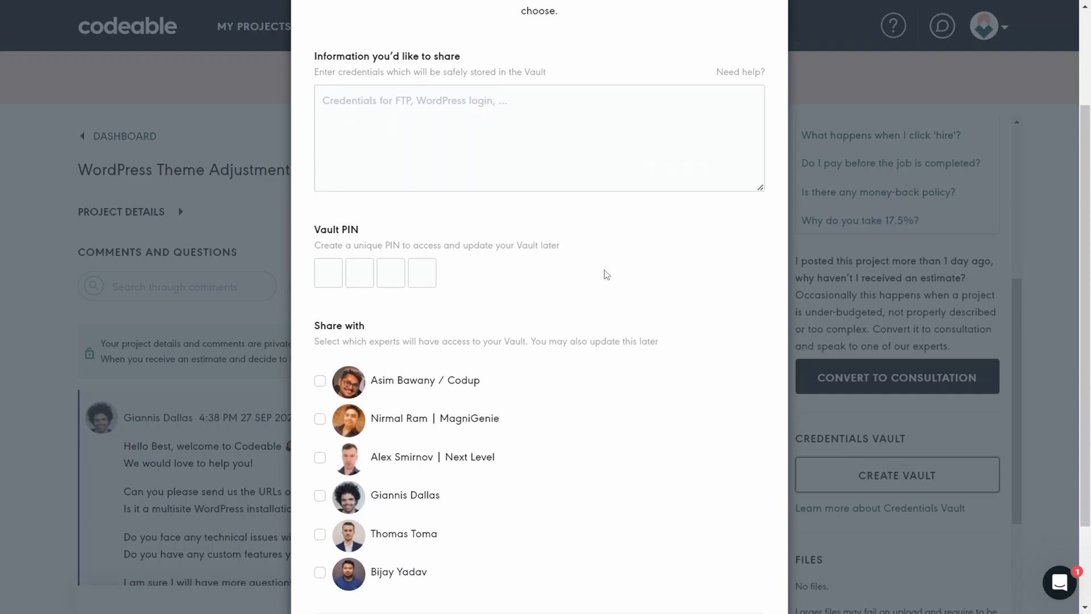
scroll(down, 3)
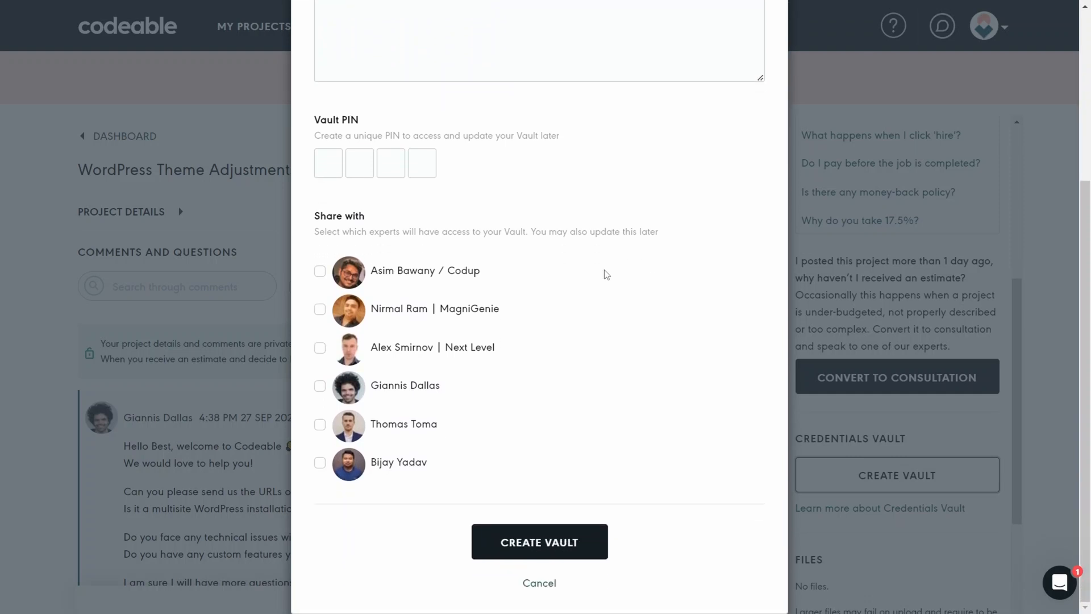
scroll(up, 3)
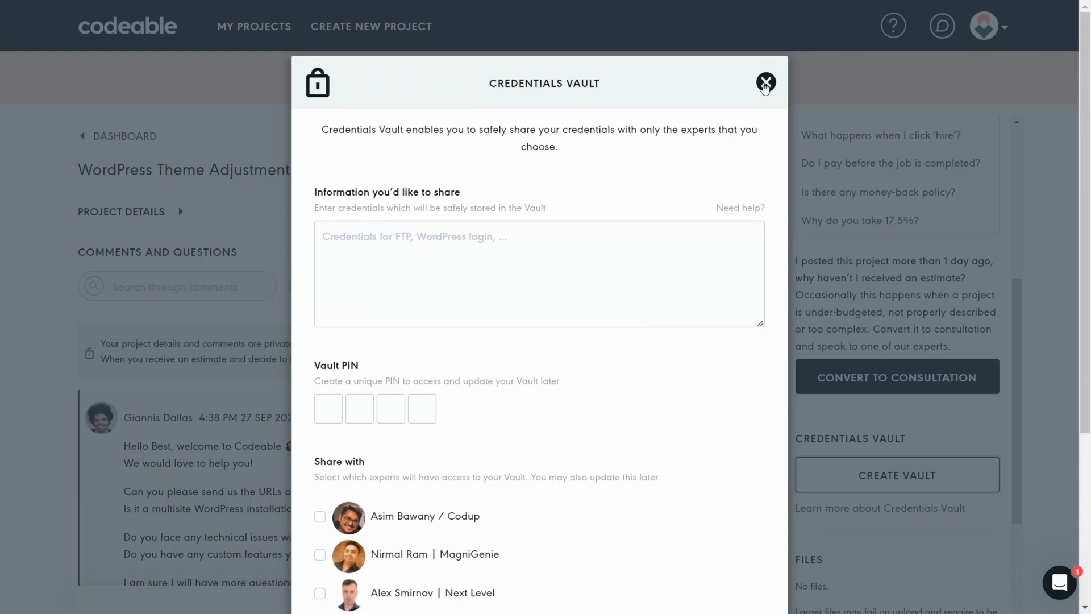
click(765, 82)
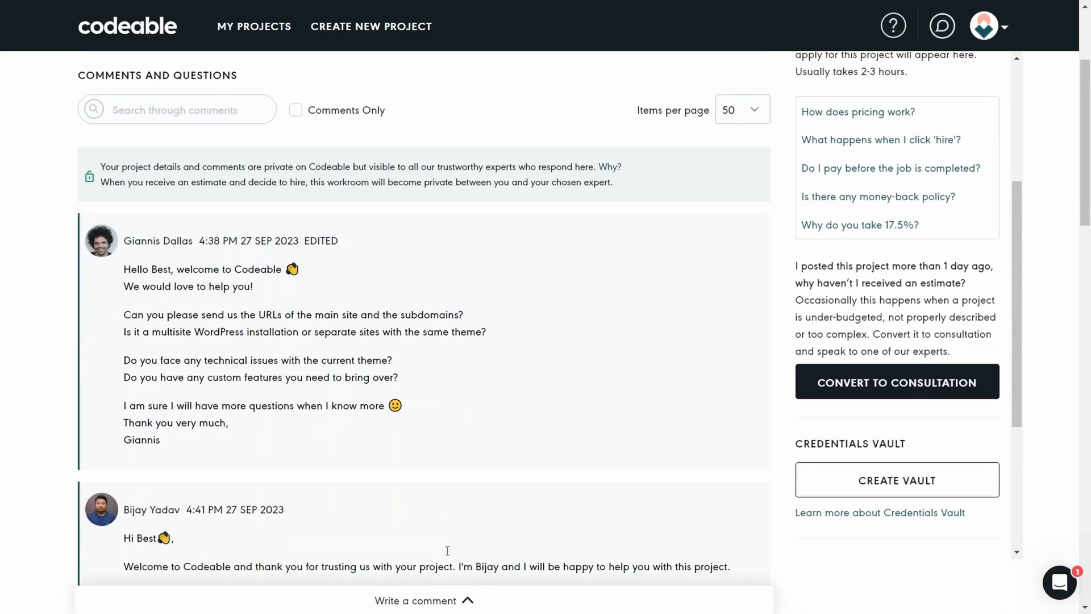
scroll(down, 3)
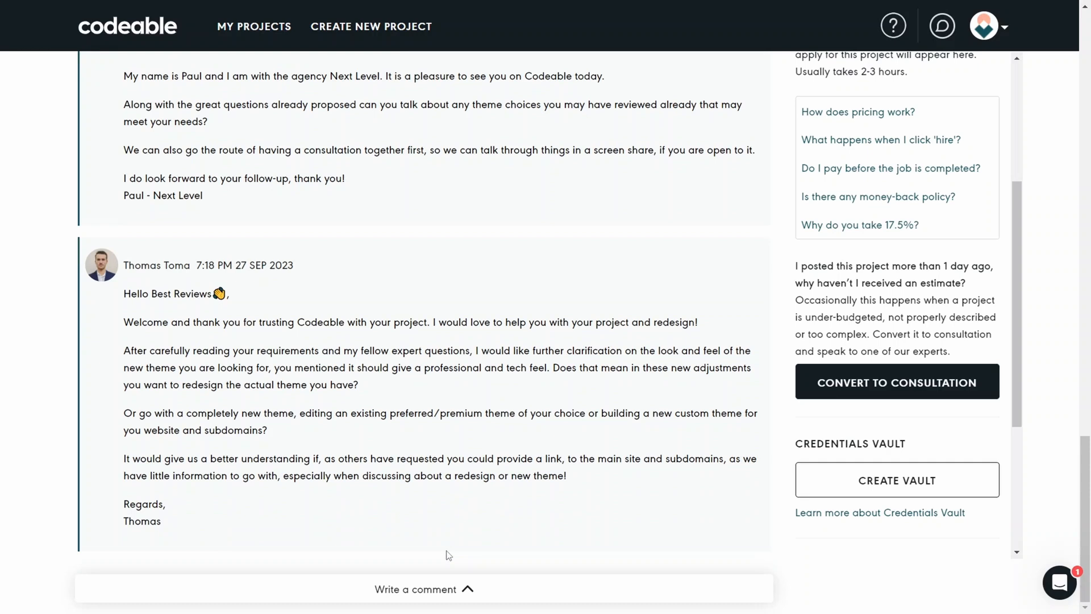
click(424, 589)
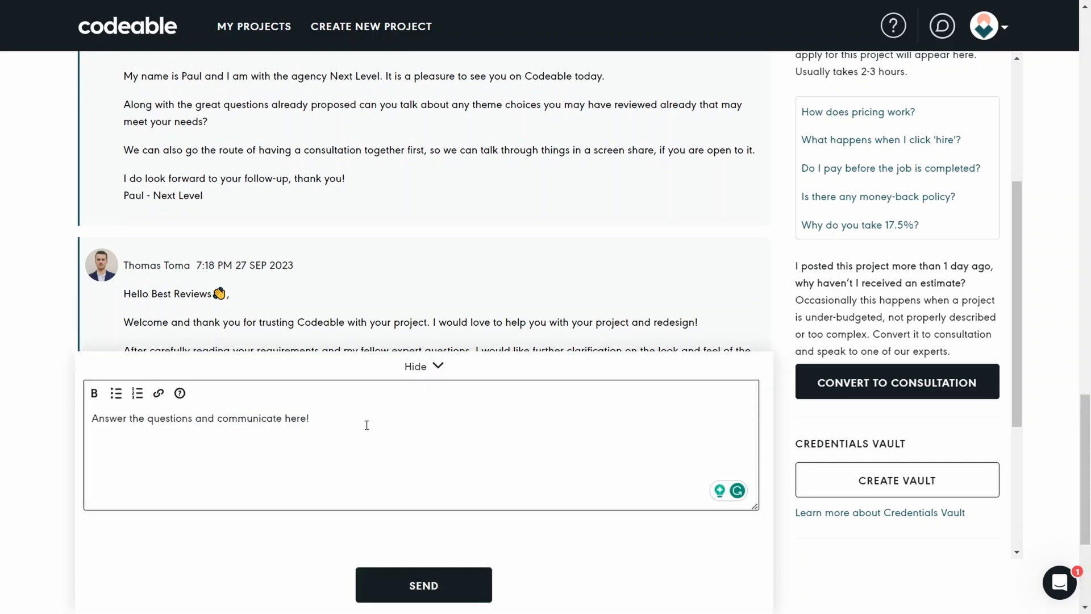
click(423, 366)
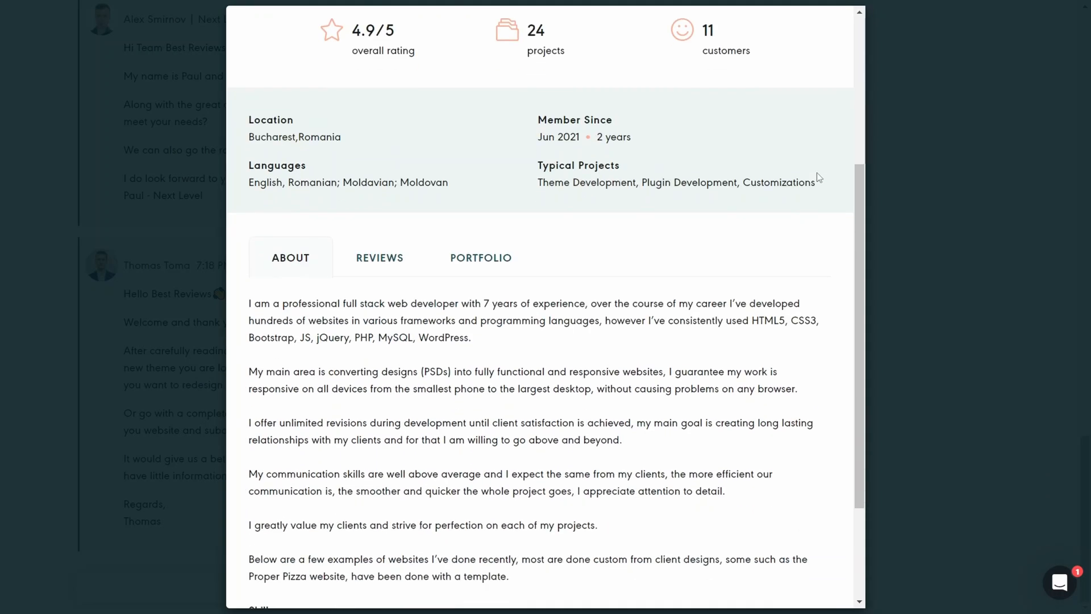
scroll(down, 3)
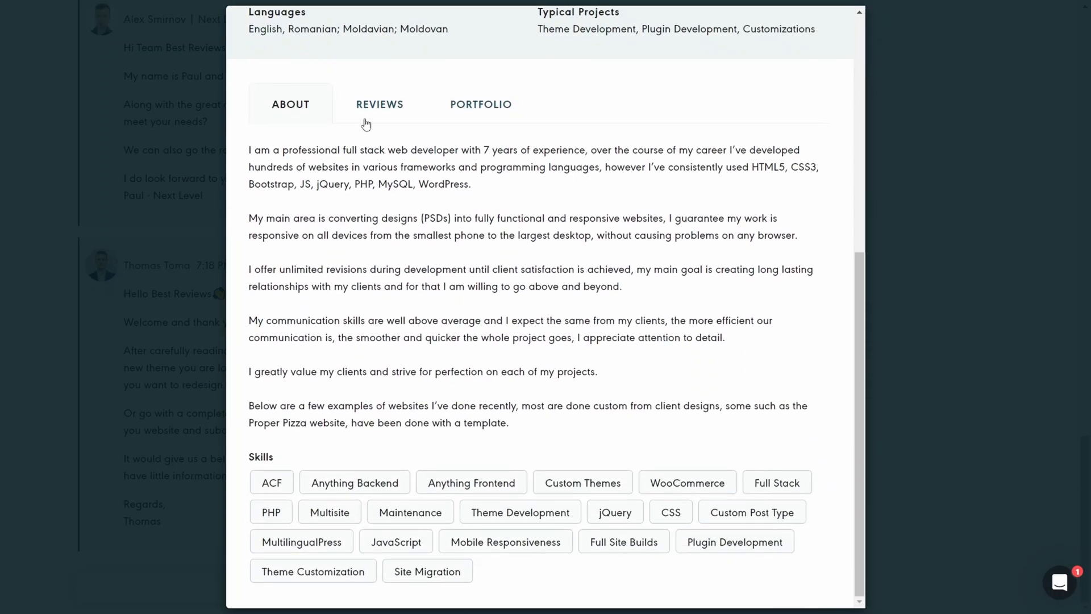
click(480, 104)
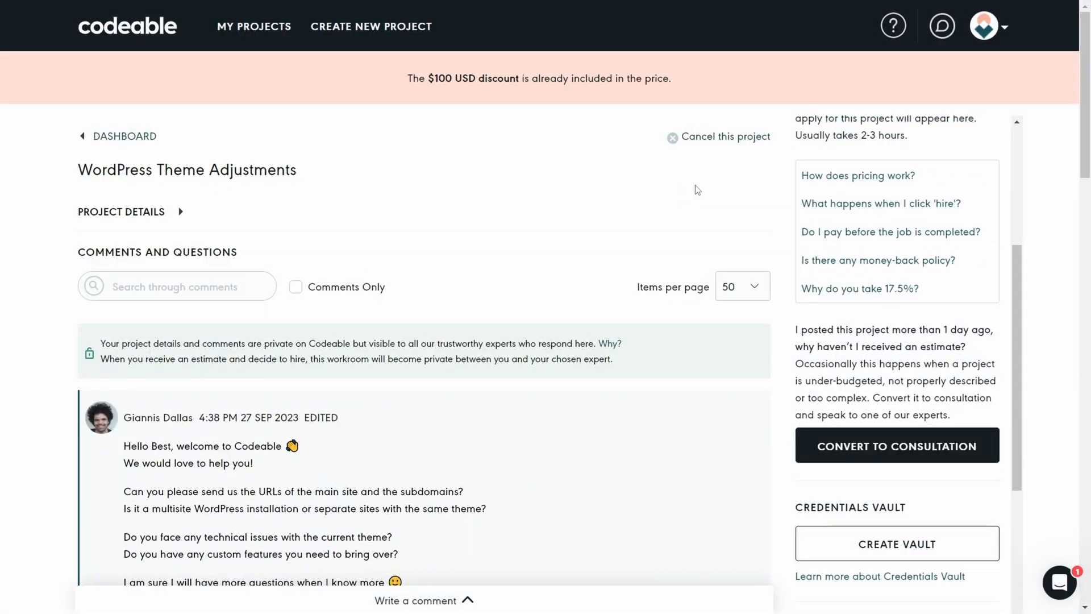
click(897, 446)
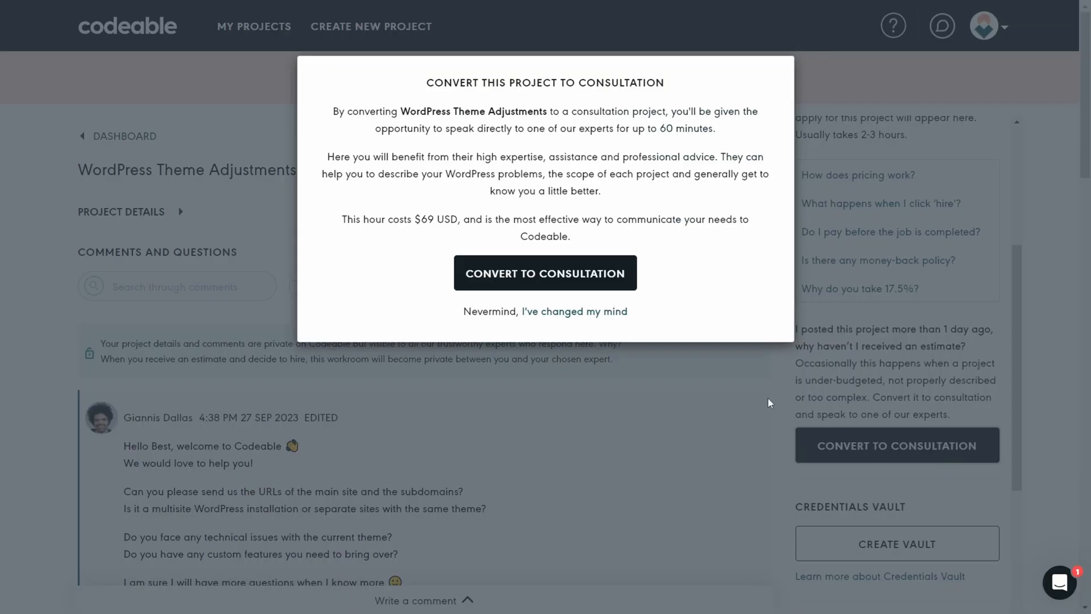
mouse_move(545, 273)
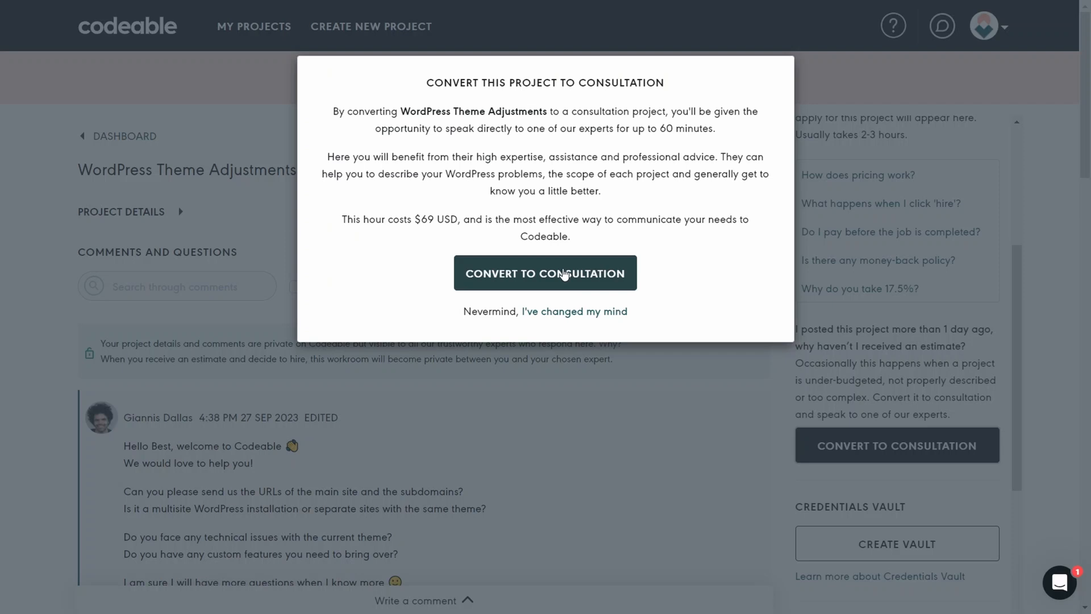
click(545, 273)
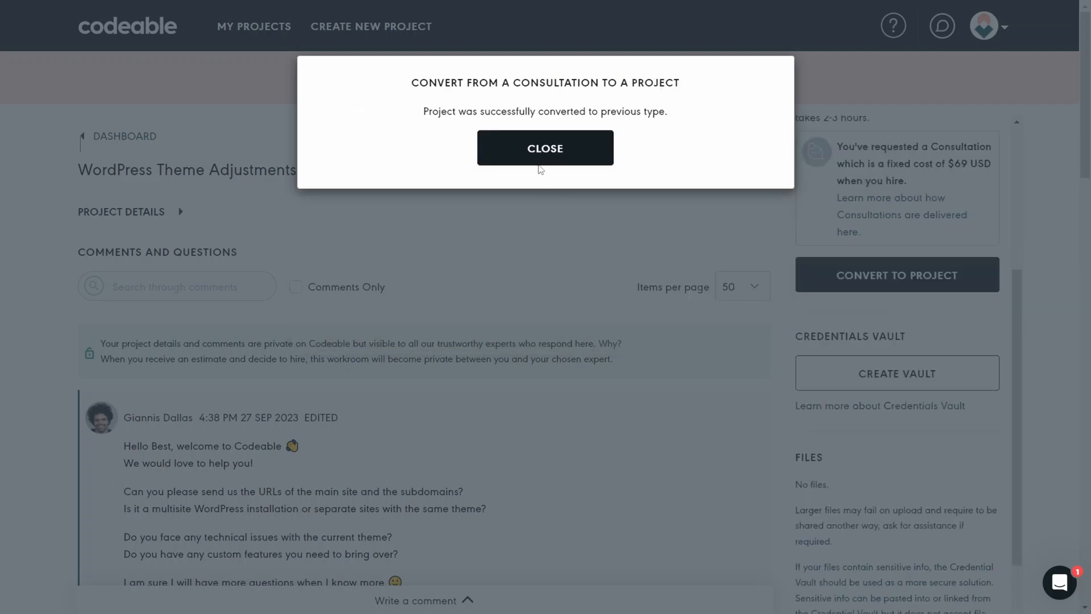
click(545, 147)
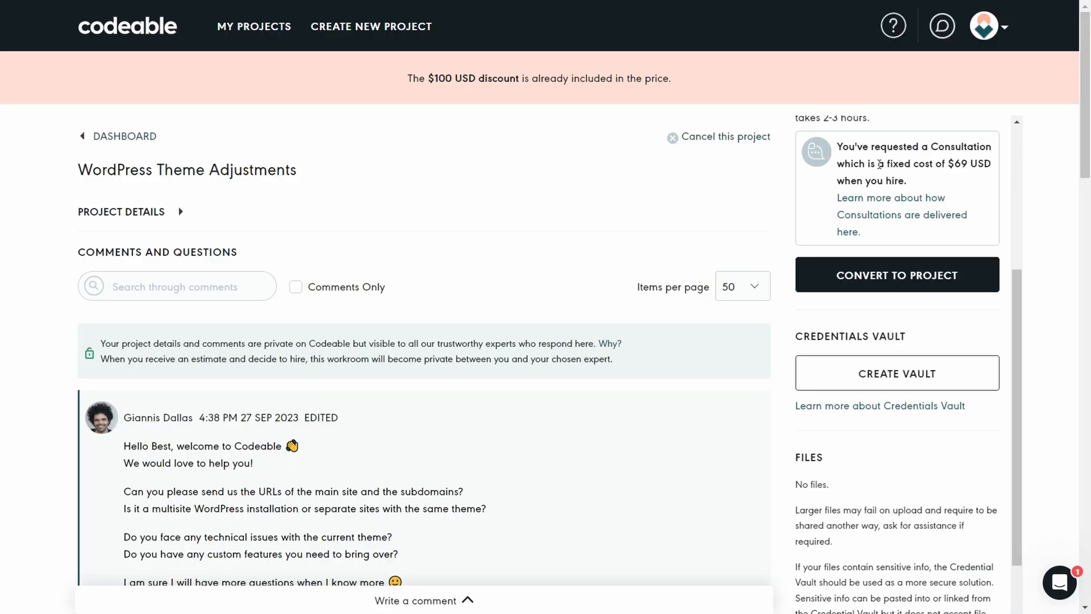
click(897, 274)
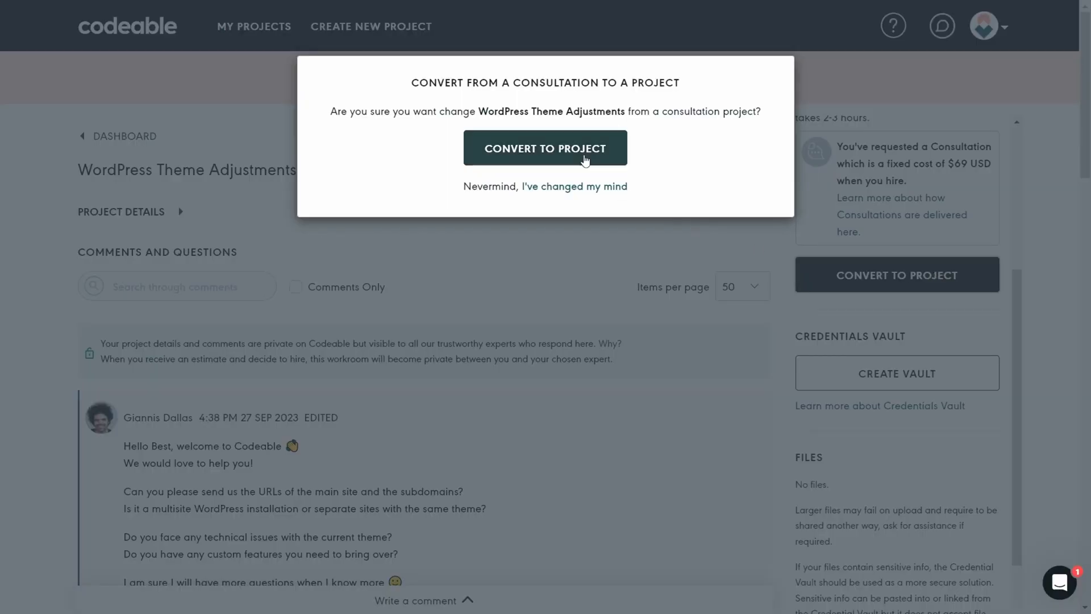
click(546, 147)
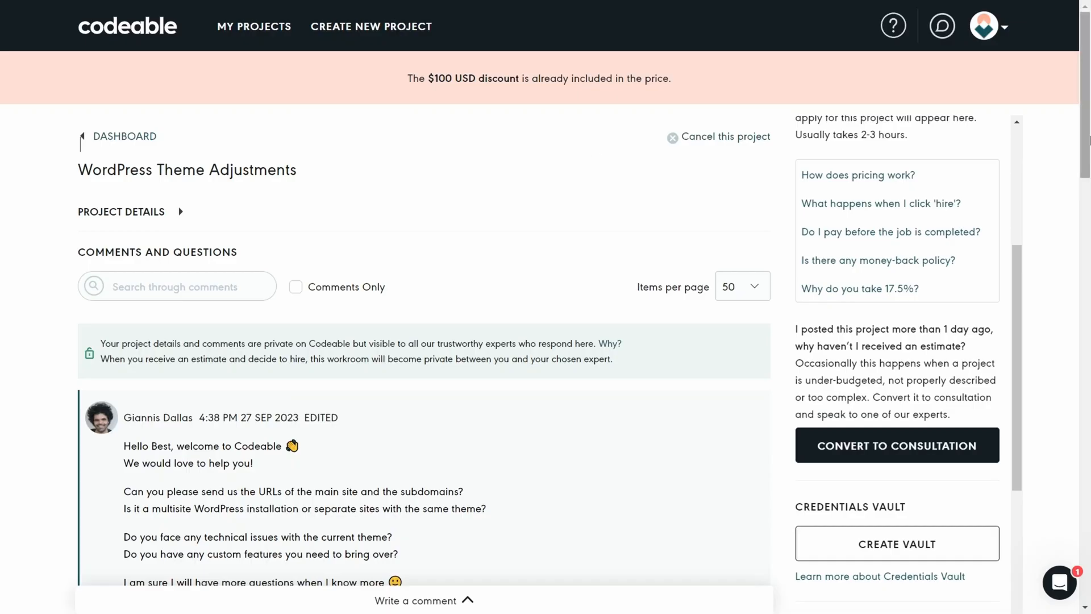